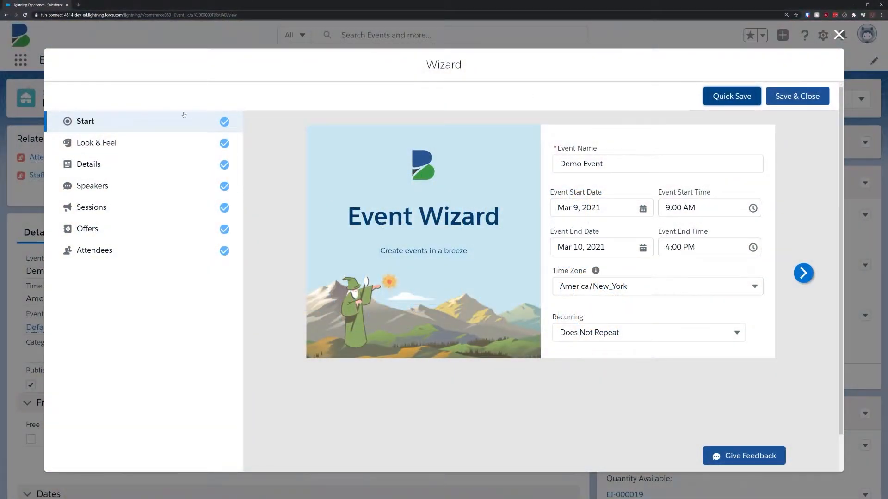
Step: Review Look & Feel, Details, Speakers, Sessions, Offers and Attendees steps, then close the wizard
left_click(97, 142)
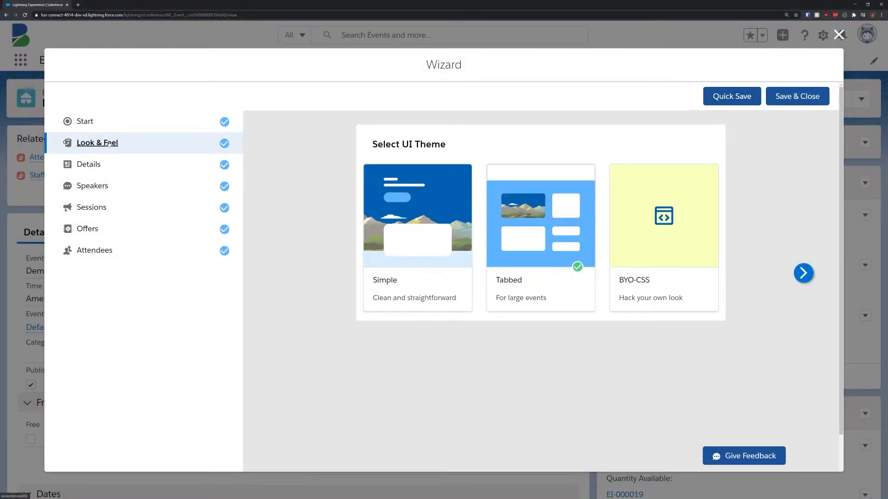
left_click(89, 165)
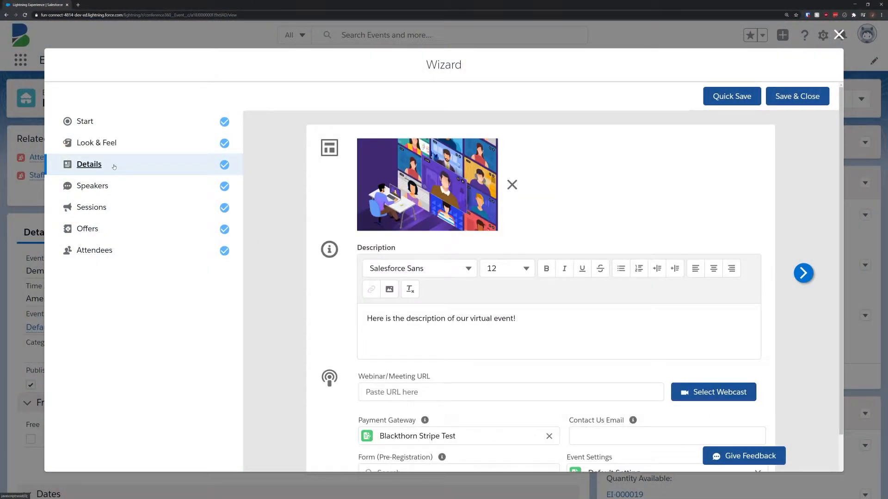
left_click(92, 186)
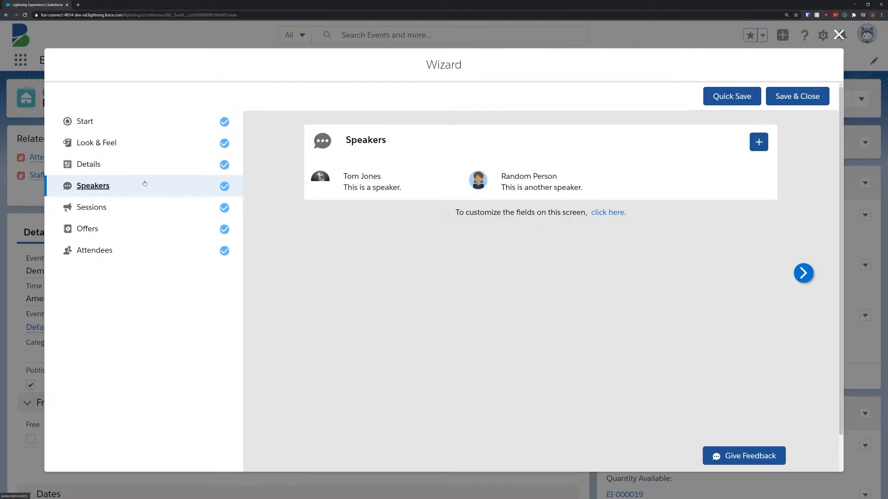
left_click(91, 207)
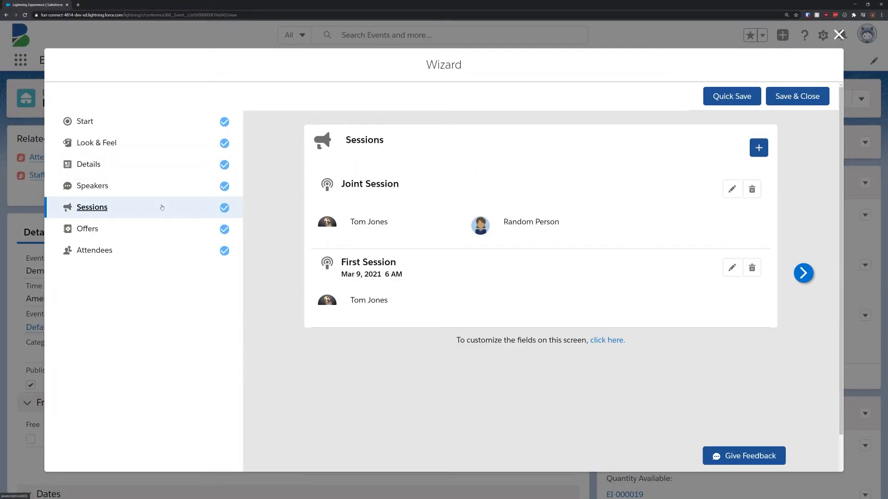
left_click(88, 229)
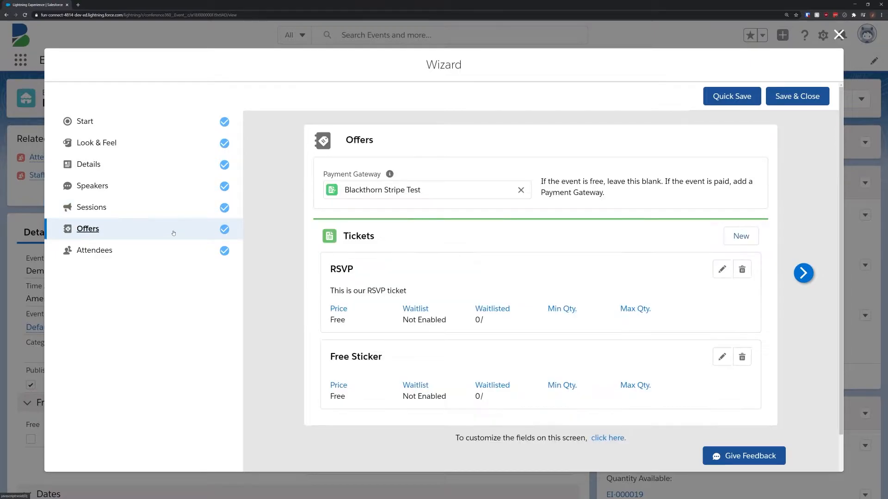
left_click(94, 250)
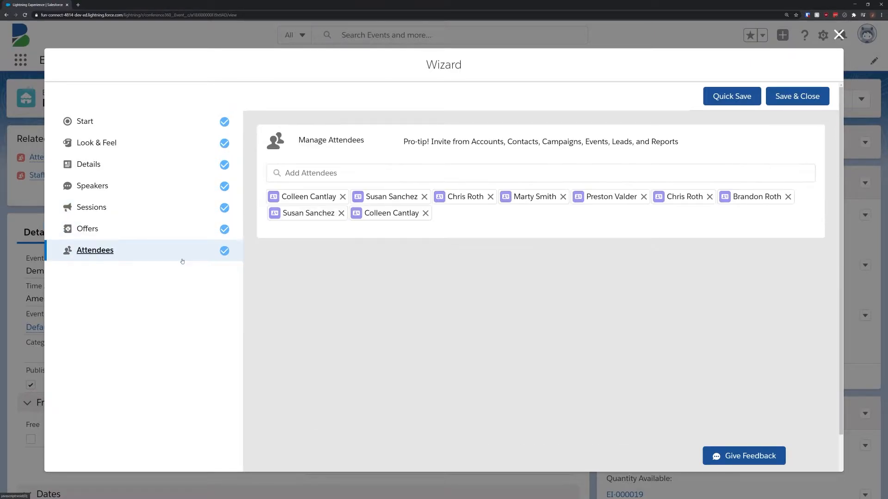
left_click(796, 95)
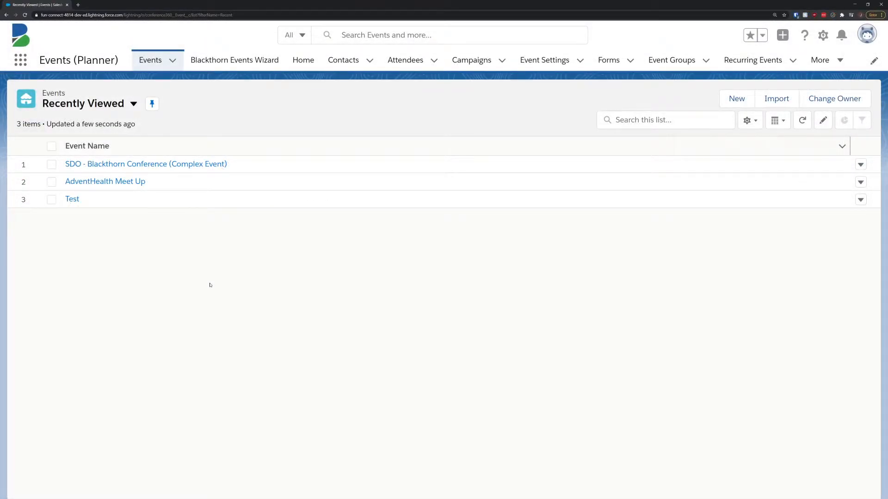
Step: Launch the Blackthorn Events Wizard from the App Launcher by searching 'event'
left_click(20, 60)
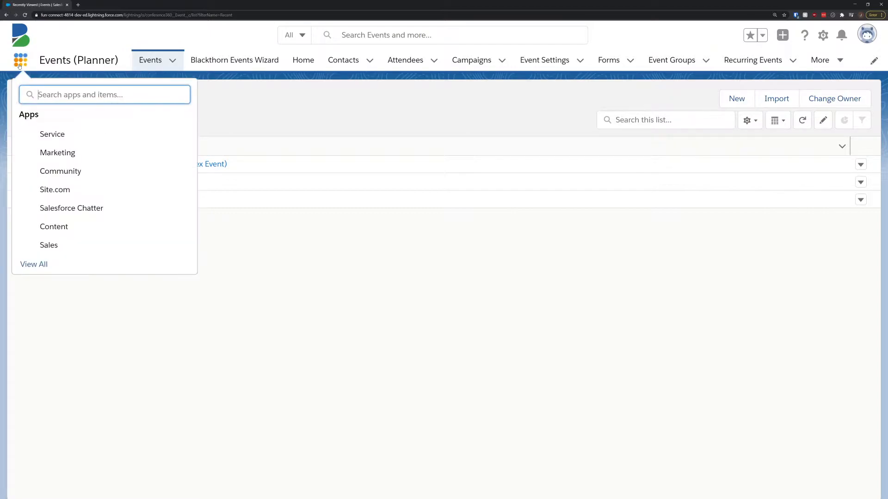
type("event")
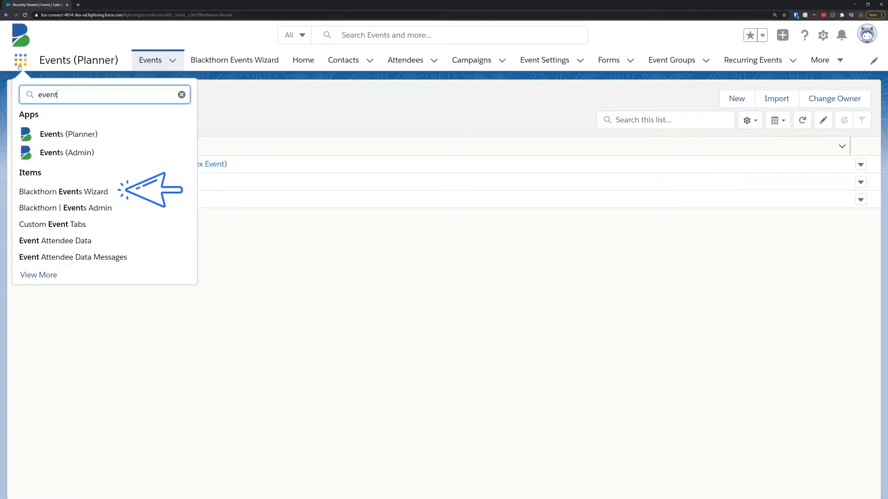
mouse_move(63, 191)
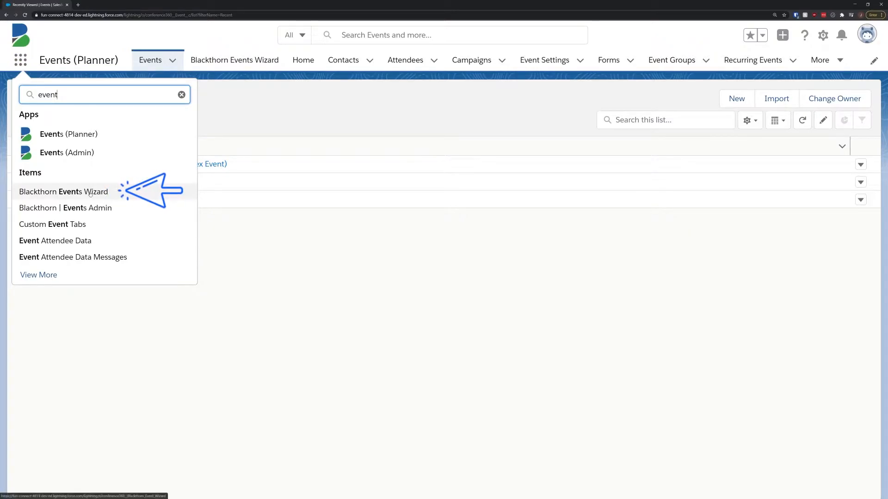
left_click(63, 192)
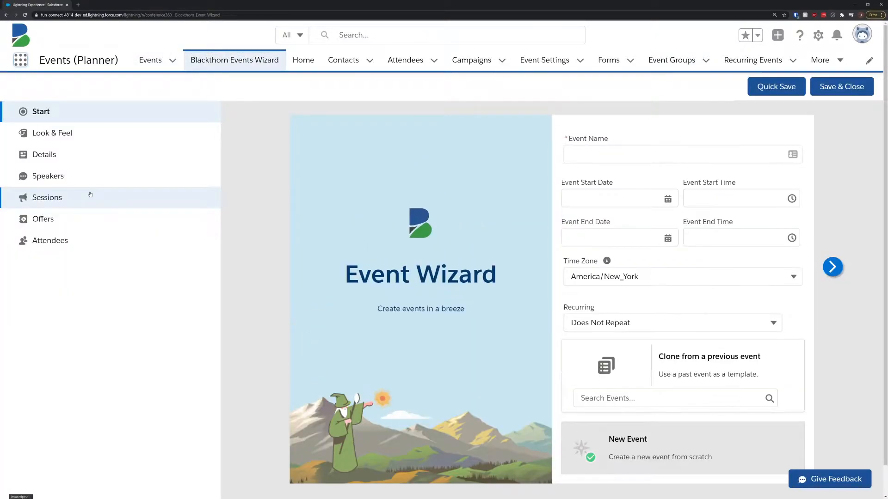
Step: Name the event 'Demo Event' starting 9:00 AM Mar 9, 2021 and ending 4:00 PM Mar 10, 2021
left_click(651, 154)
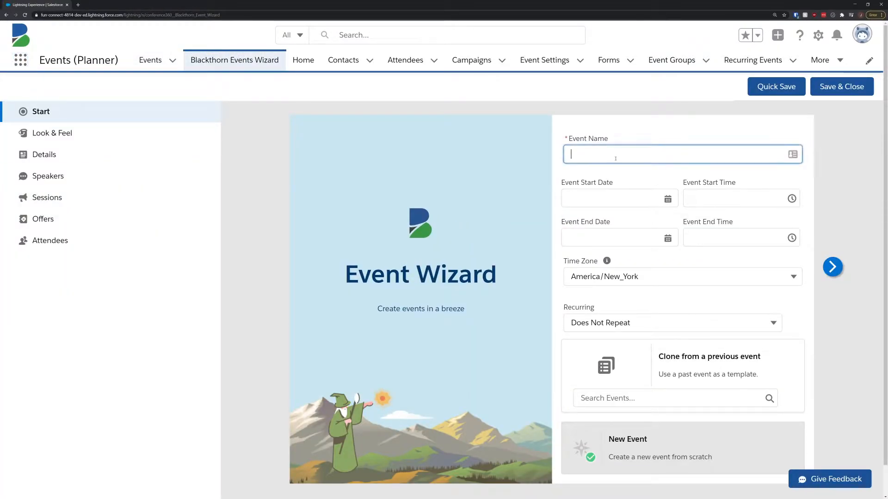
type("Demo Event")
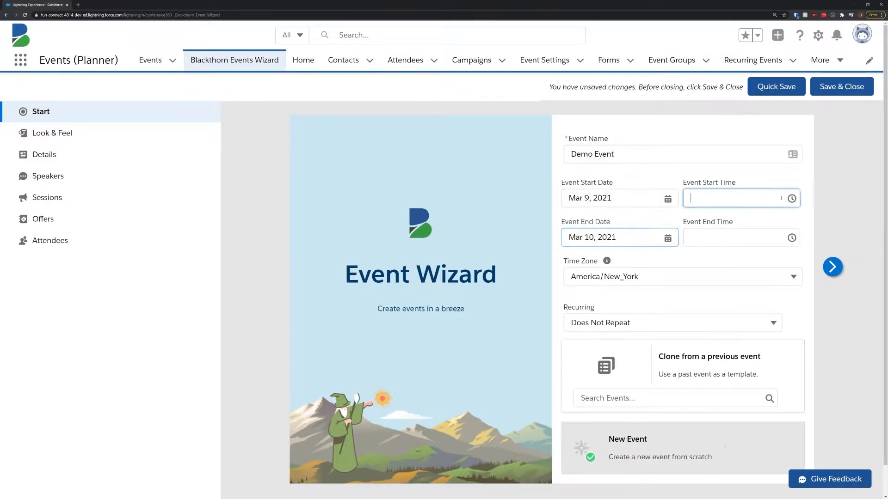
type("9:00 AM")
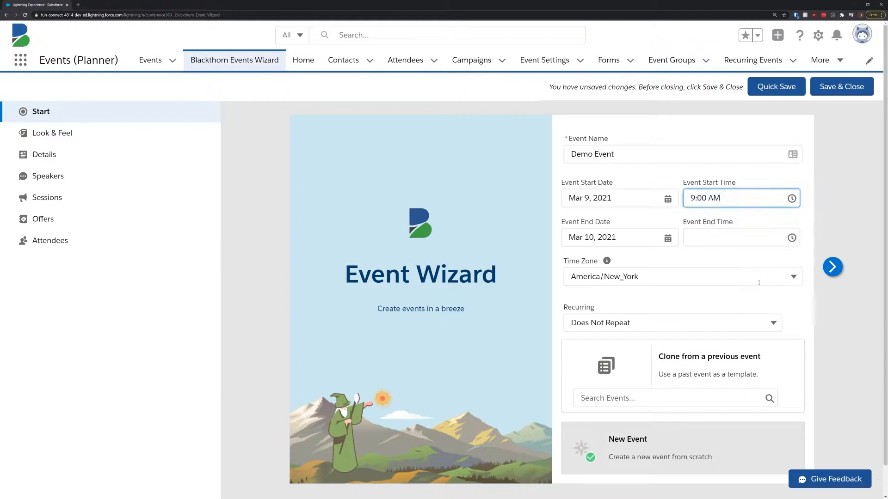
left_click(736, 237)
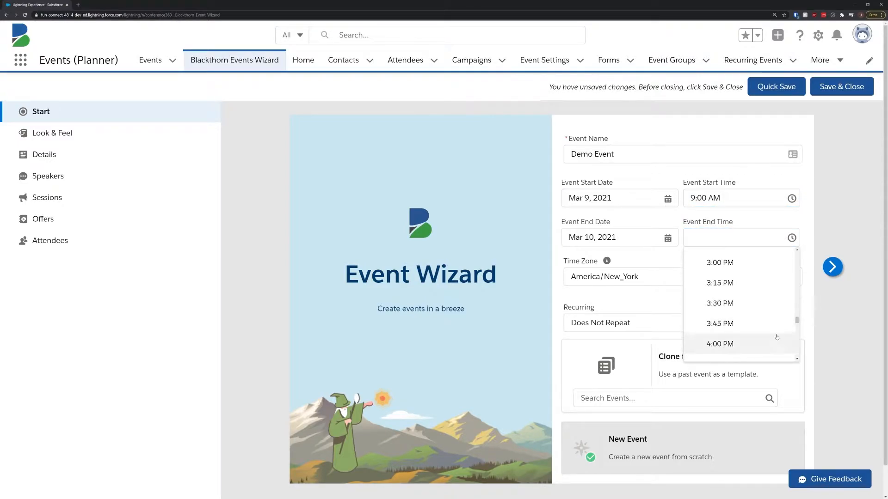
left_click(719, 344)
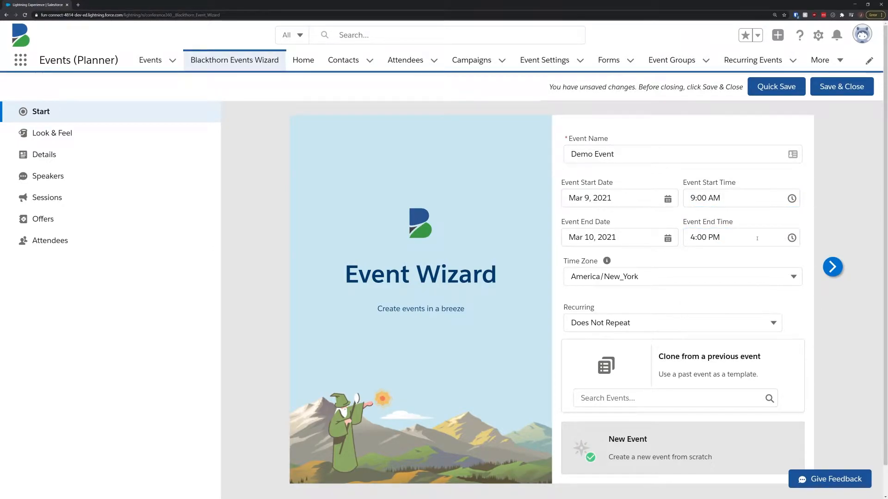
left_click(651, 398)
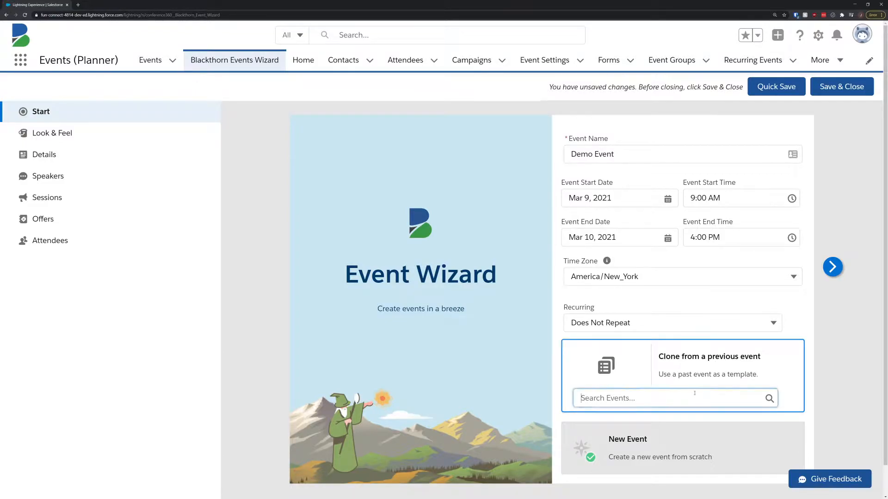
left_click(674, 397)
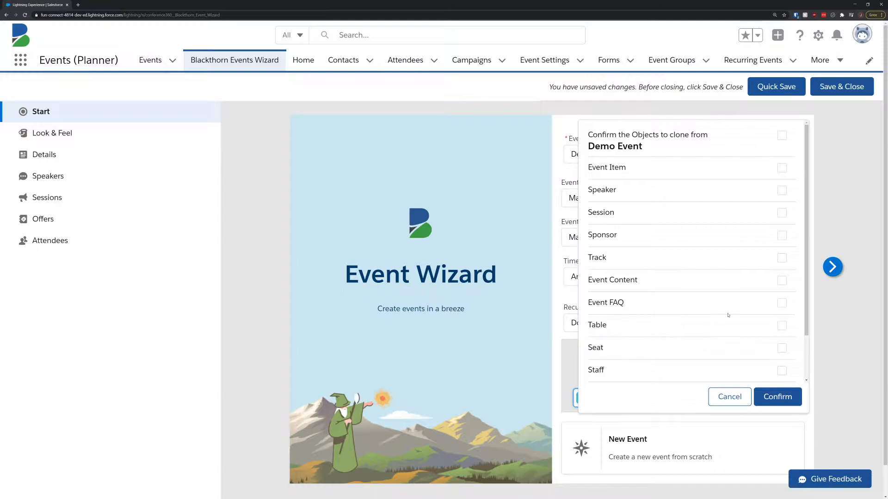
left_click(782, 167)
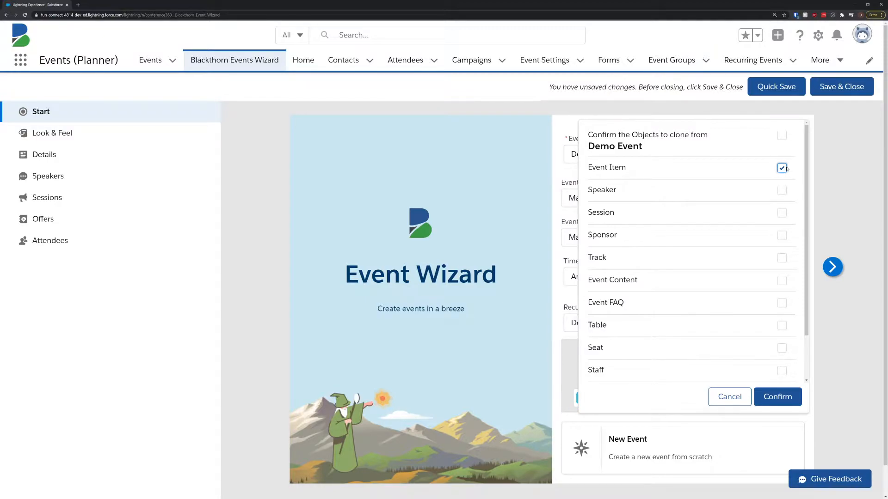
left_click(782, 235)
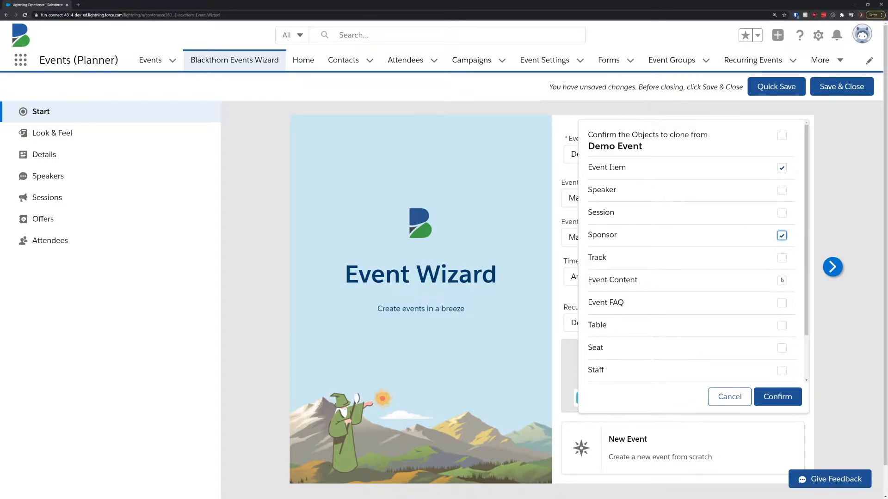
left_click(782, 325)
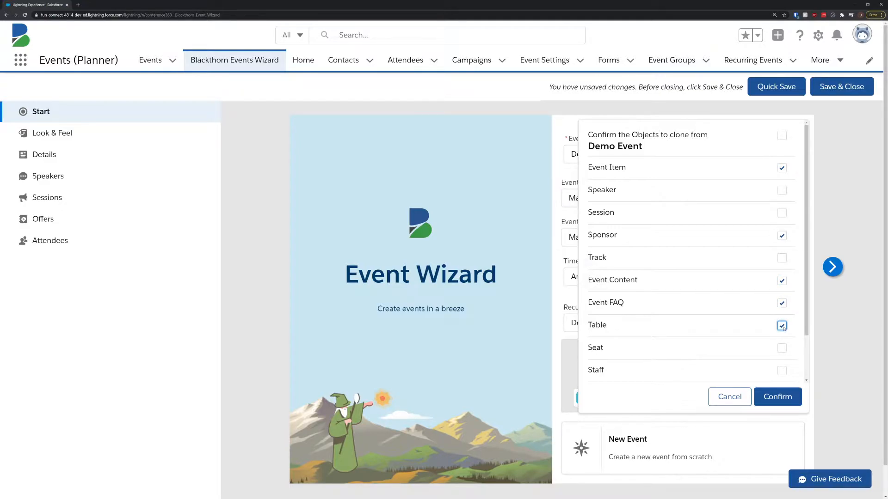
left_click(777, 397)
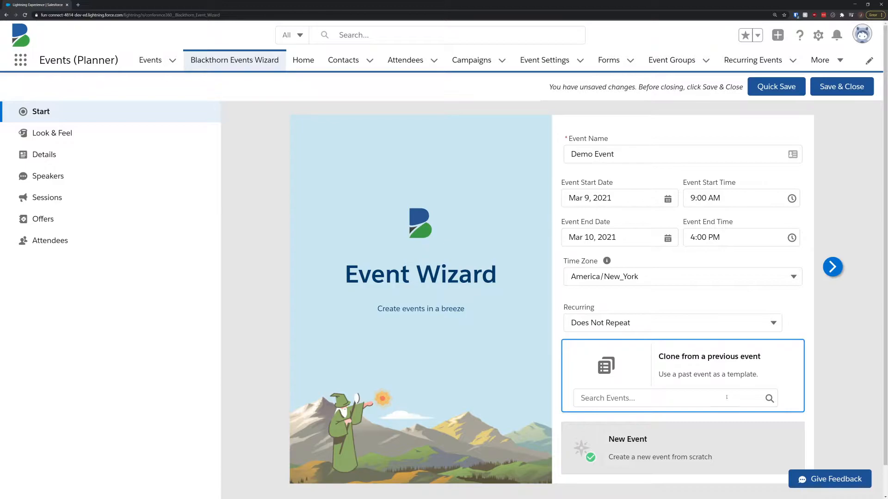
left_click(672, 322)
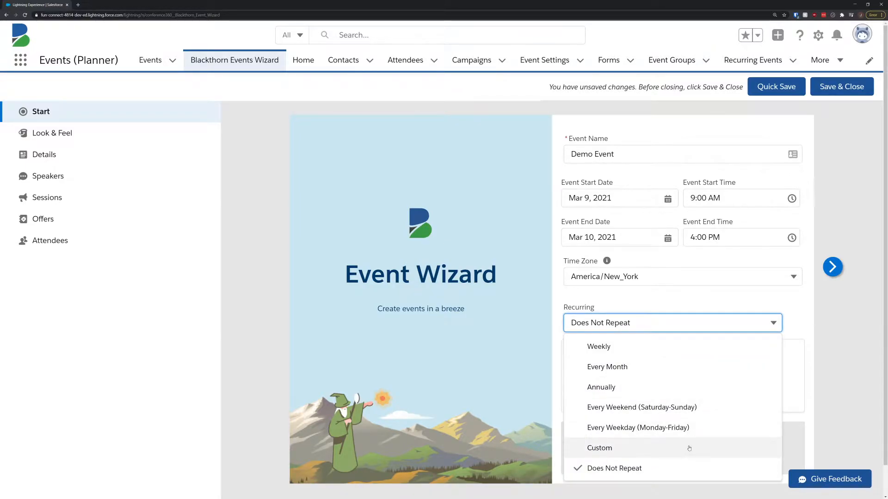
Step: Choose Custom recurrence without details and start Demo Event as a new event
left_click(599, 447)
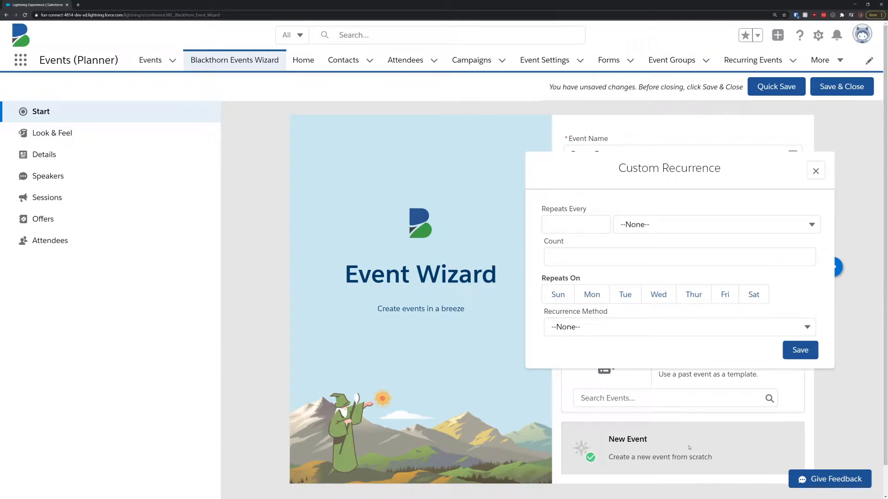
left_click(815, 171)
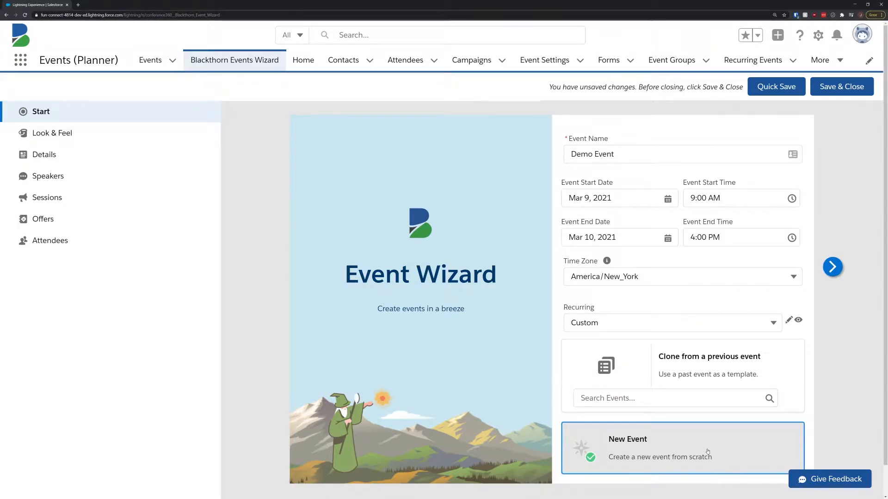
left_click(832, 266)
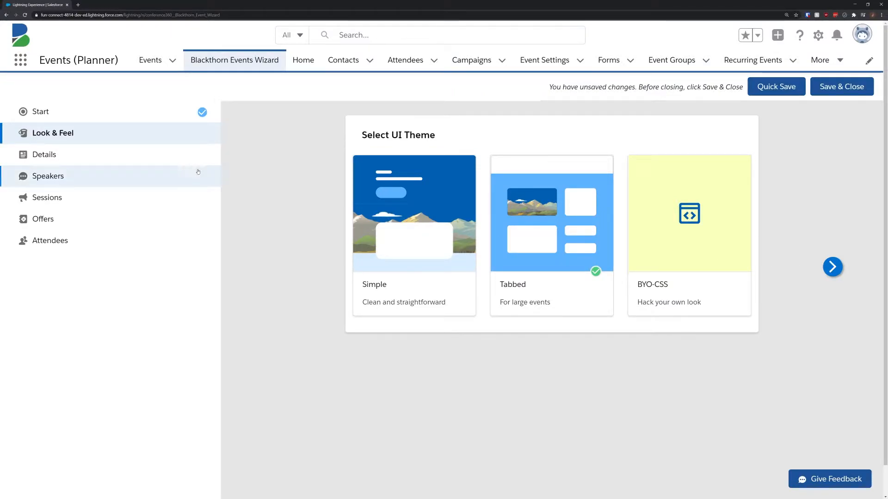
Step: Revisit the Start step, then move the wizard to the Details step
left_click(40, 112)
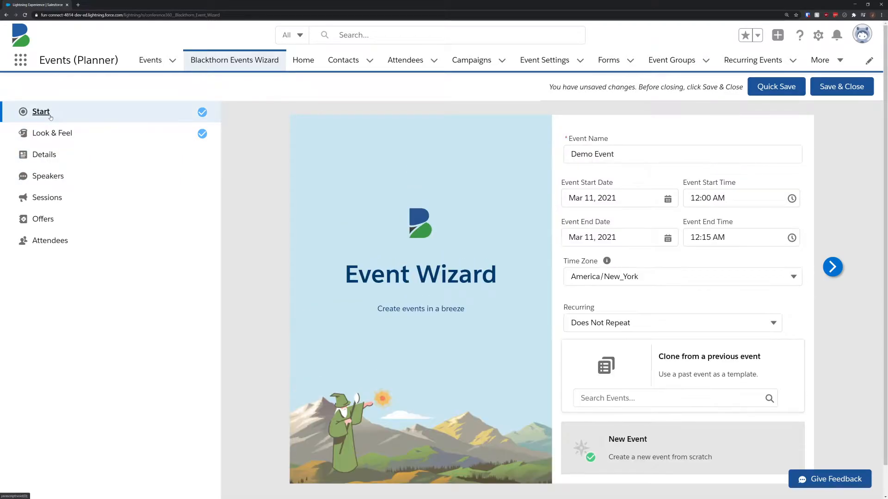
left_click(45, 154)
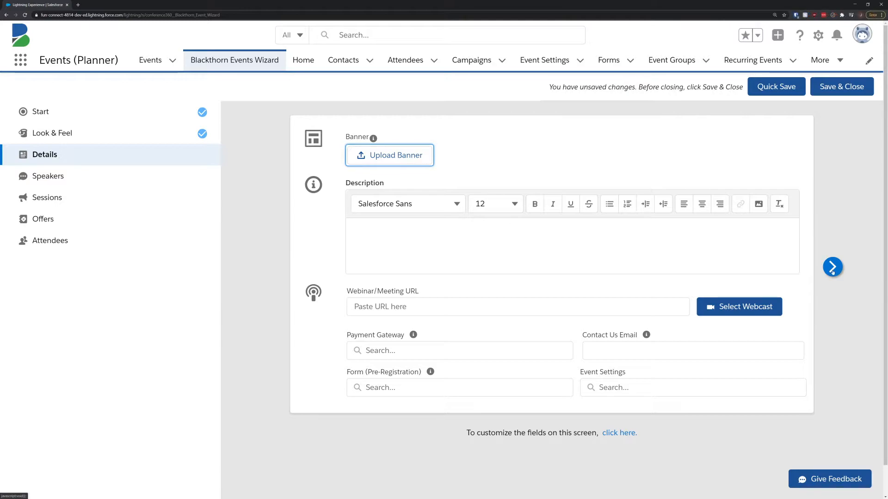
mouse_move(408, 185)
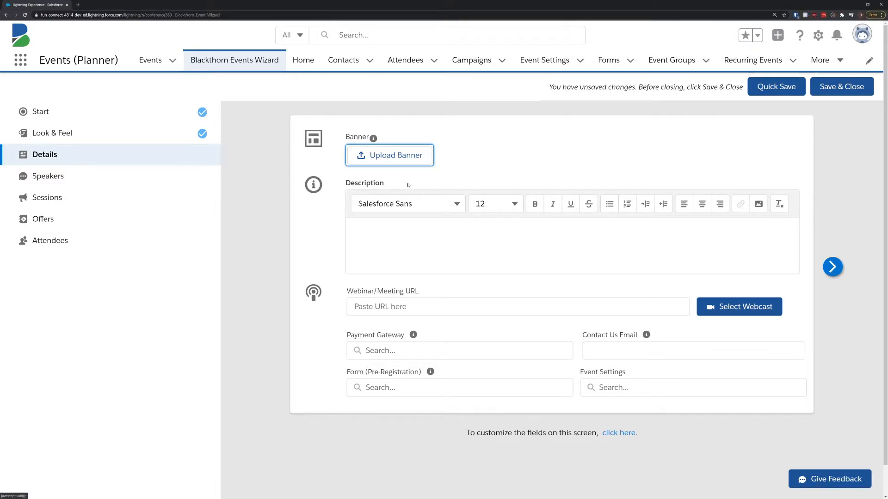
Step: Upload the Banner image file as the event banner
left_click(389, 155)
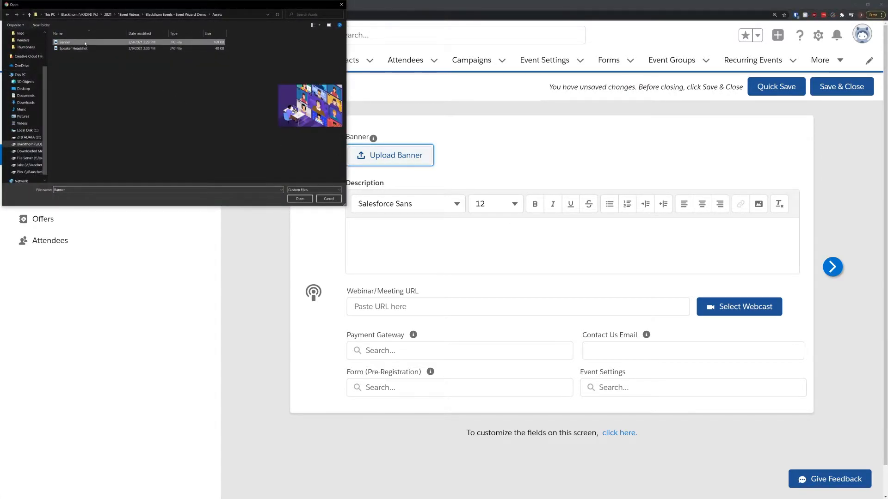
left_click(300, 199)
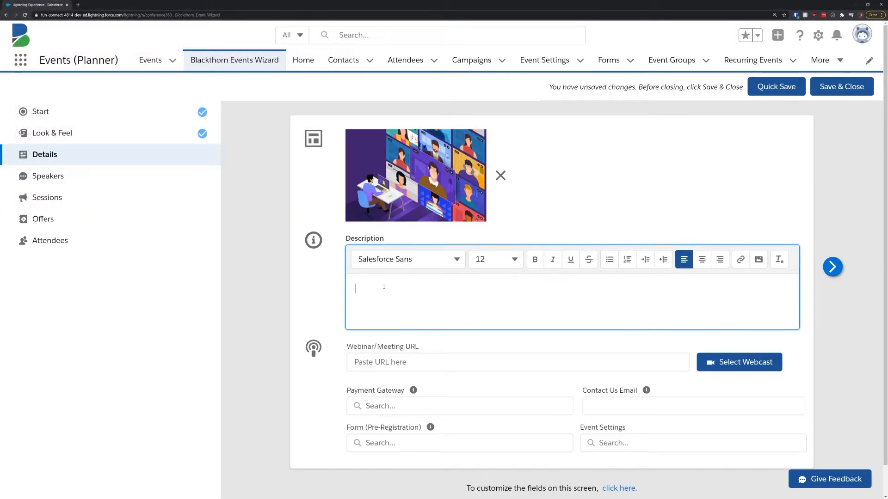
Step: Describe the event as 'Here is the description of our virtual event!' and begin adding a webcast account
type("Here is the des")
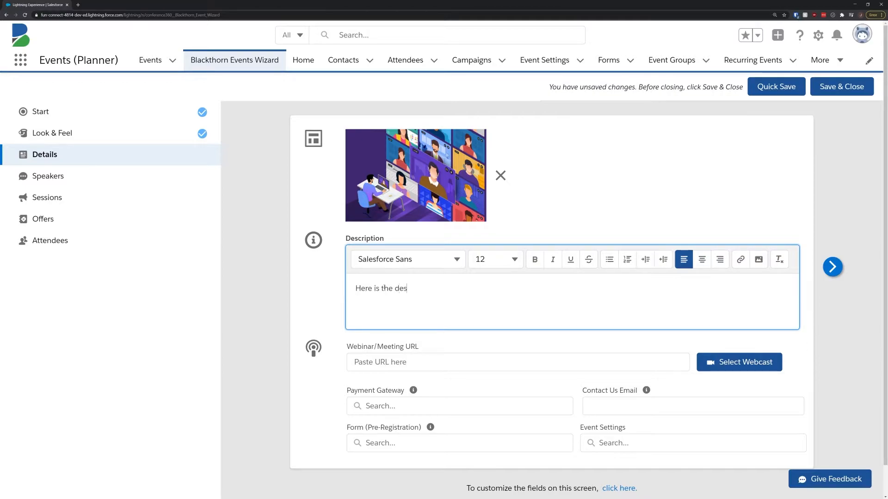
type("cription of our virtual e")
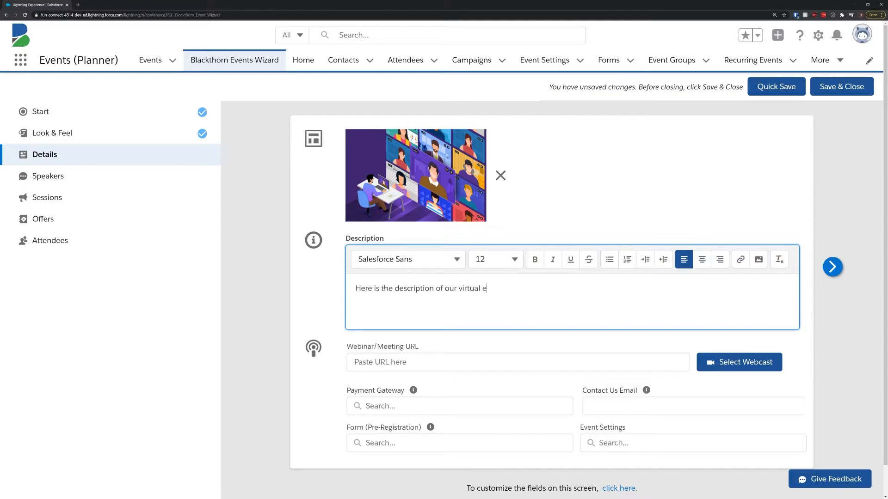
type("vent!")
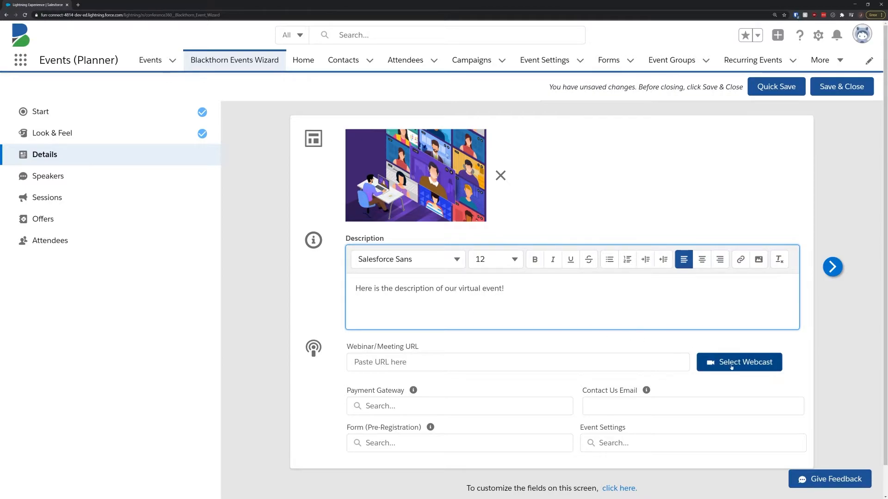
left_click(738, 361)
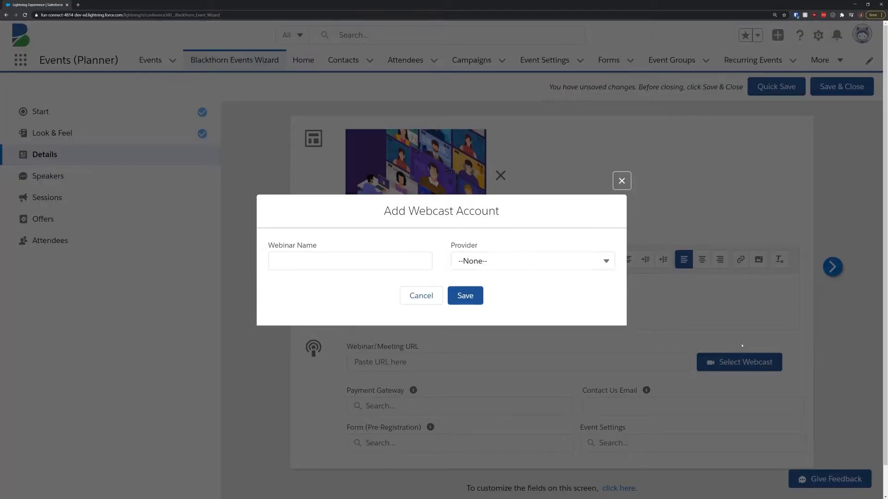
Step: Cancel the Add Webcast Account dialog without adding an account
left_click(531, 261)
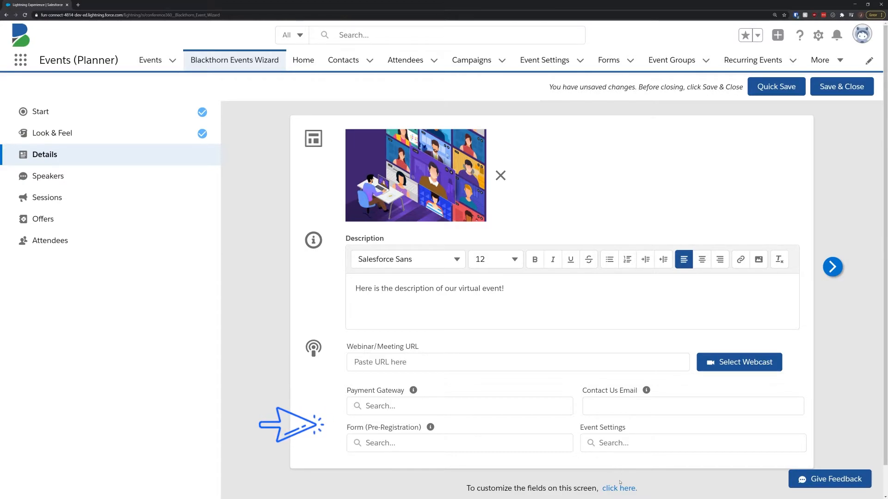
Step: View the Event Field Set configured for the Details screen and scroll through its fields
left_click(618, 488)
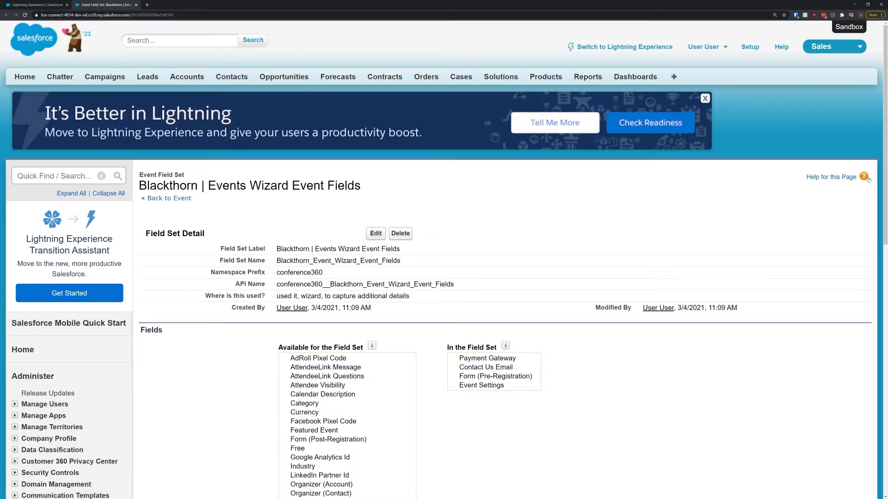
scroll("down", 3)
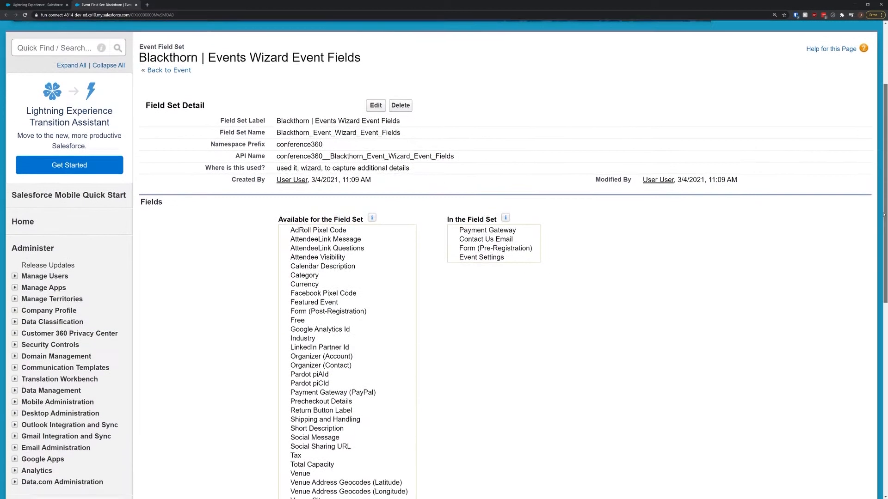
scroll("down", 3)
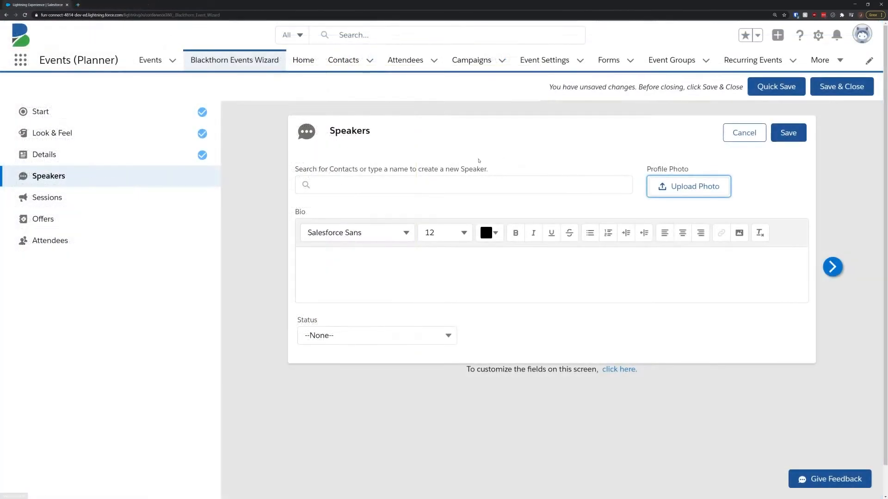
Step: Add speaker Tom Jones with the Speaker Headshot photo and bio 'This is a speaker.'
type("Tom")
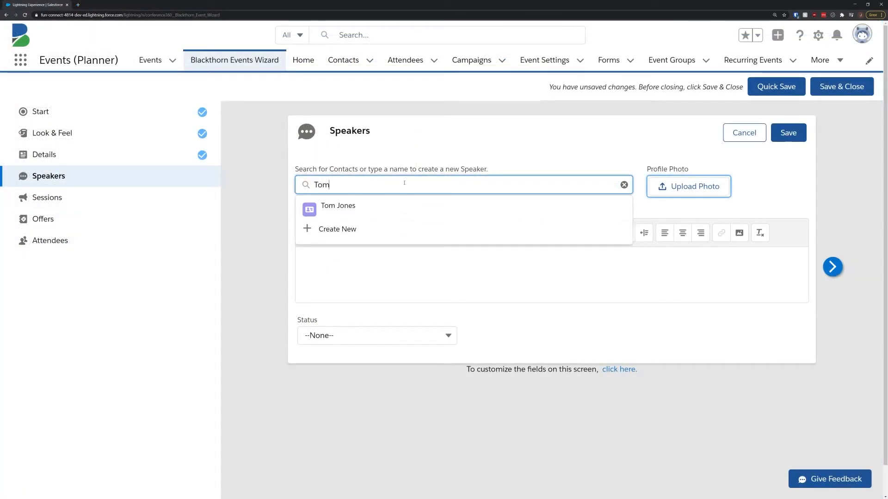
left_click(687, 186)
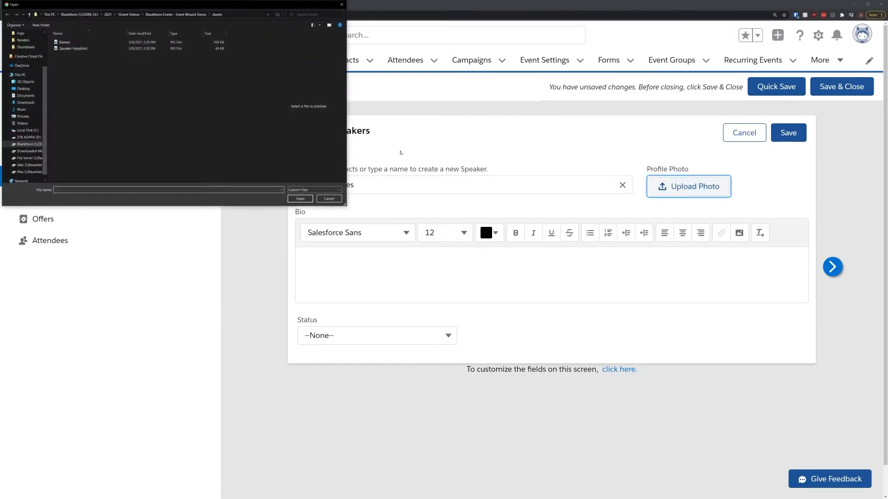
left_click(328, 197)
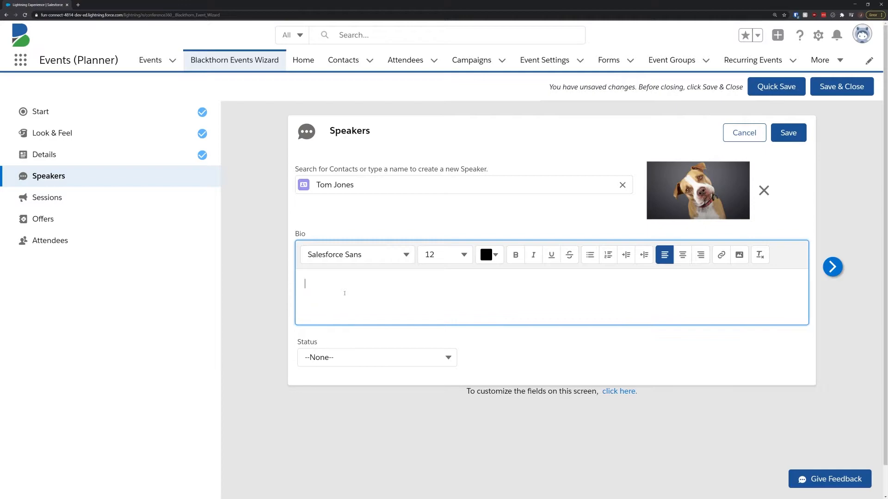
type("This is a sp")
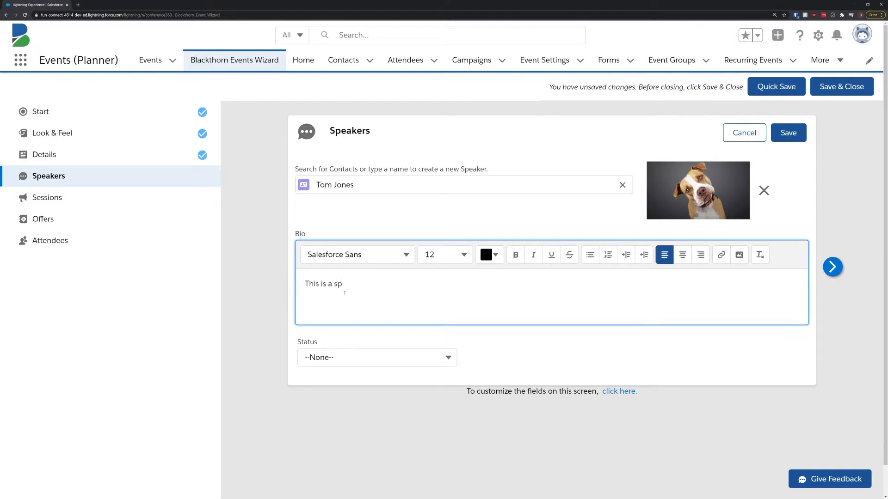
type("eaker.")
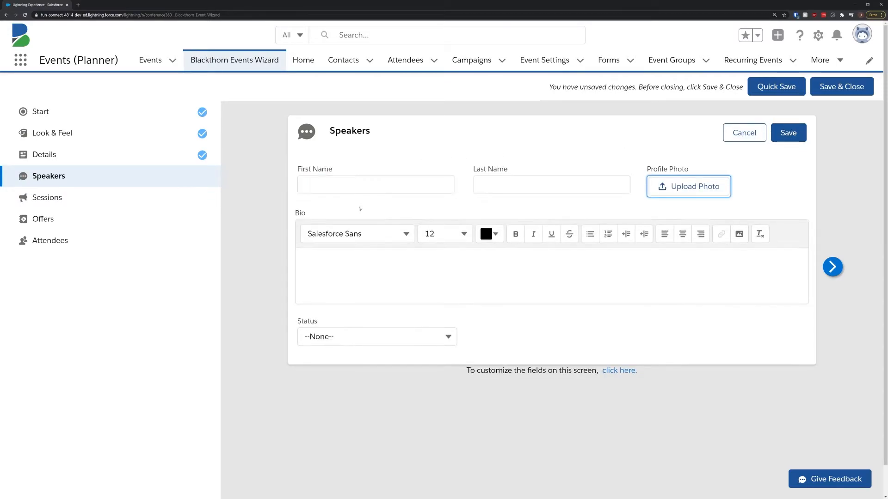
Step: Add a second speaker Random Person with bio starting 'This is anot', save, and move to Sessions
type("Person")
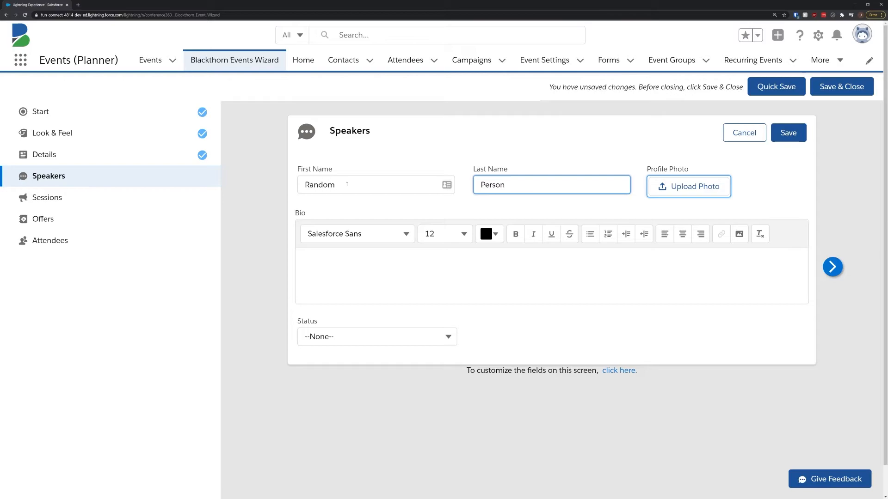
type("This is anot")
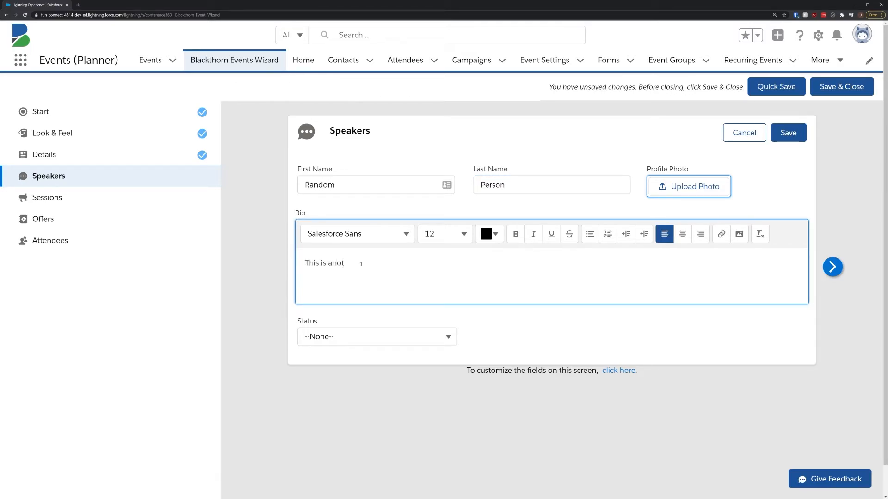
left_click(788, 133)
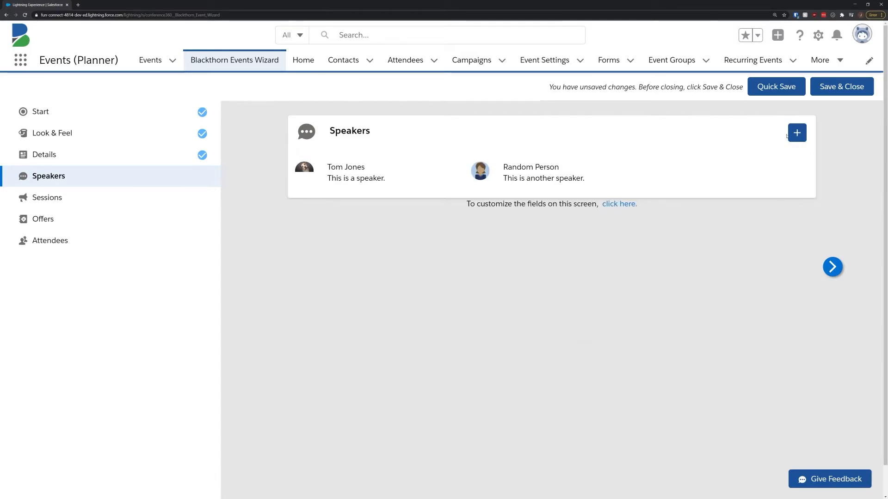
left_click(47, 197)
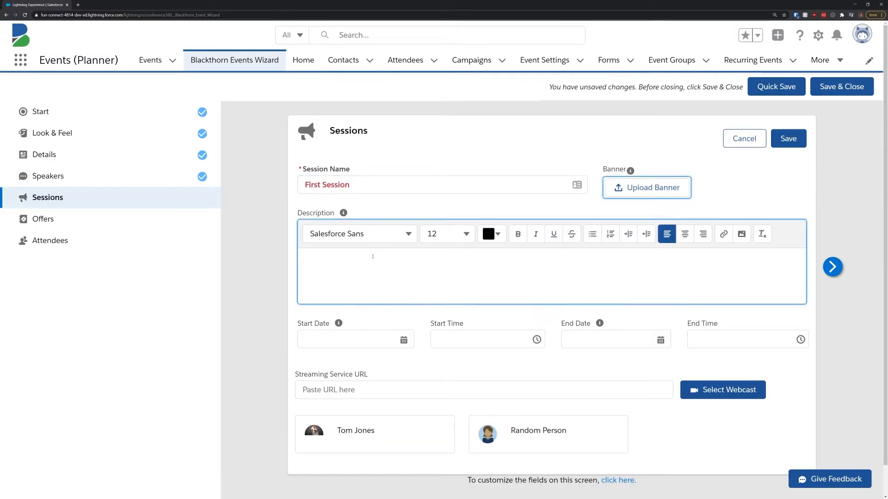
Step: Save First Session described 'This is our first session.' on Mar 9, 2021, 11:30 AM–1:00 PM with Tom Jones
type("This is our first session.")
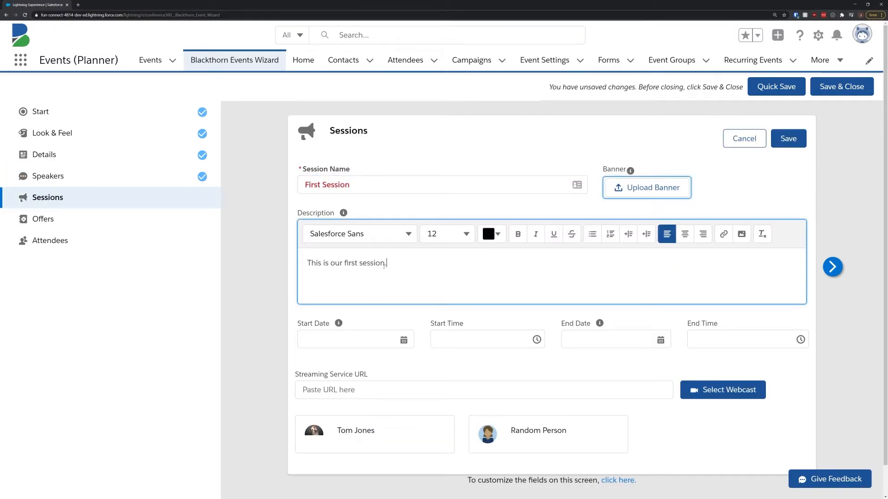
left_click(485, 339)
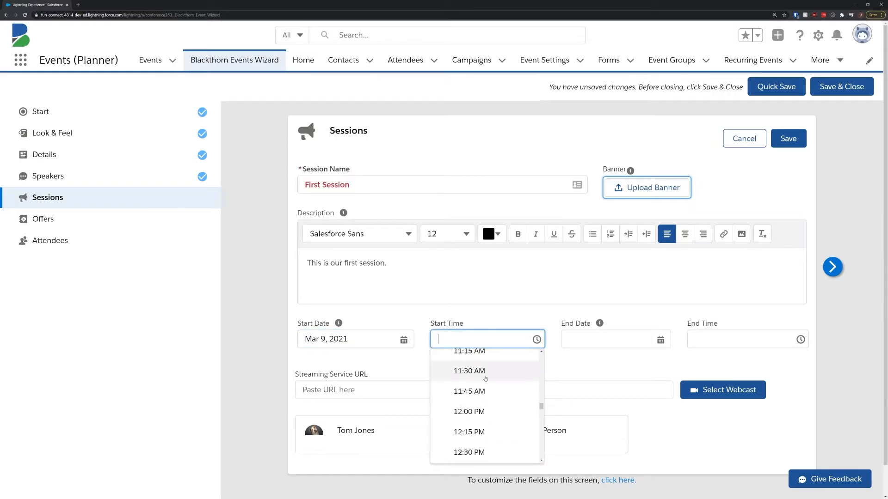
left_click(469, 371)
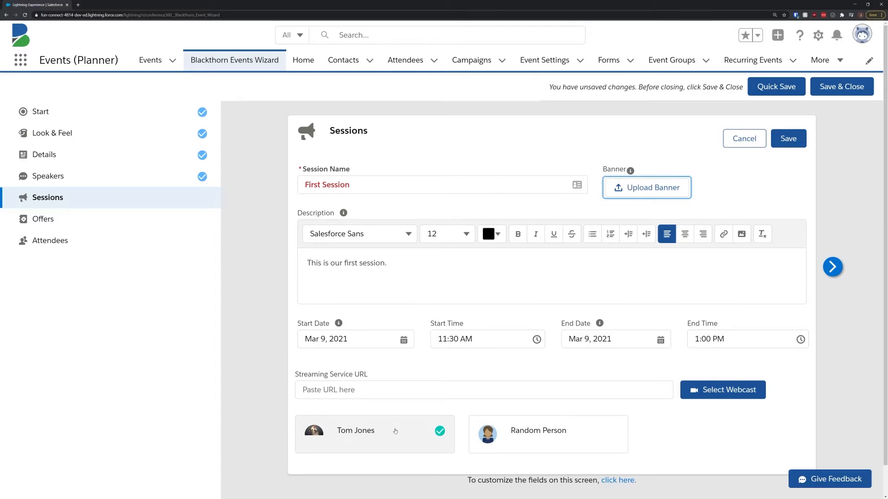
mouse_move(793, 179)
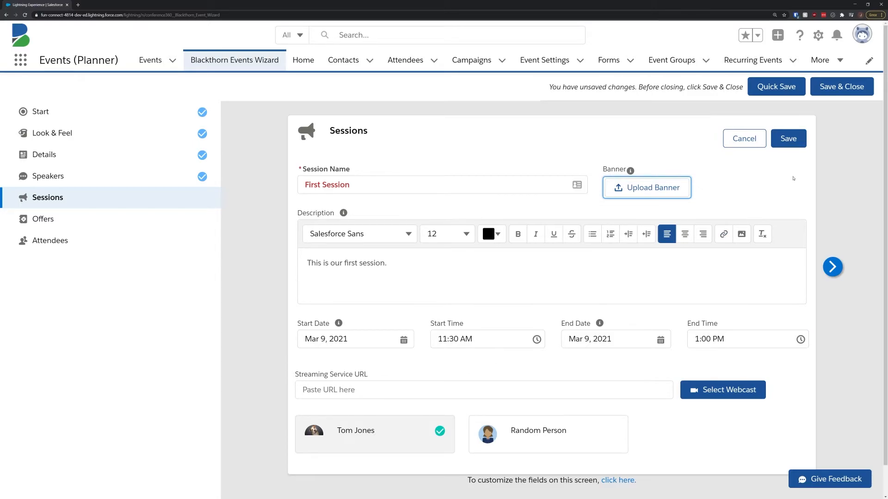
left_click(788, 138)
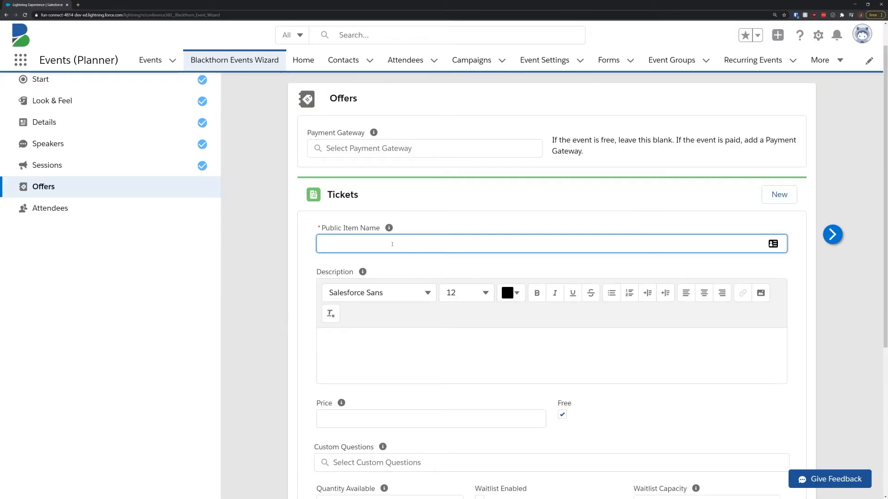
Step: Name the second free ticket 'Free Sticker' with a maximum quantity of 100
type("Free Sticker")
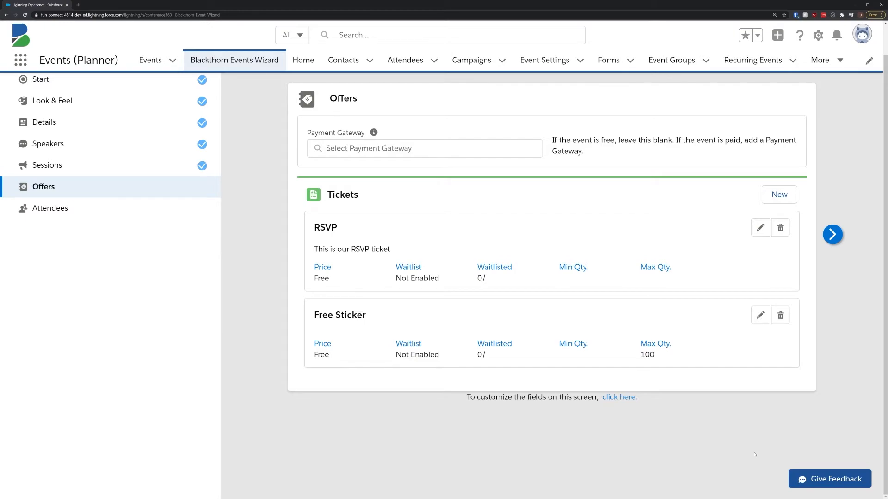
Step: Invite the Blackthorn attendees and staff account and contacts, then save and close the wizard
left_click(50, 208)
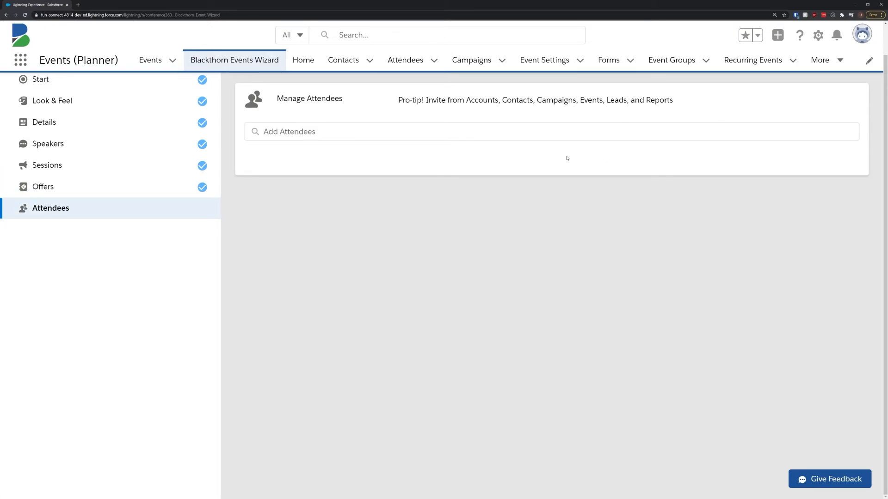
type("Blackth")
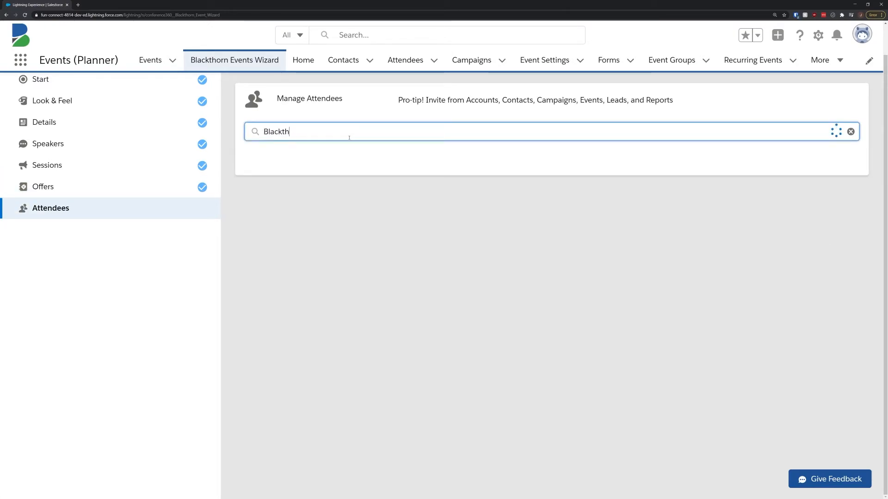
type("orn")
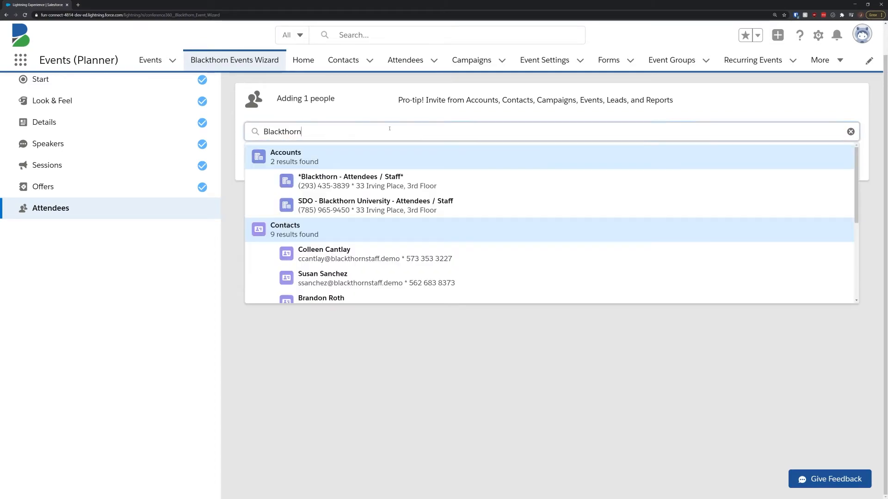
left_click(324, 253)
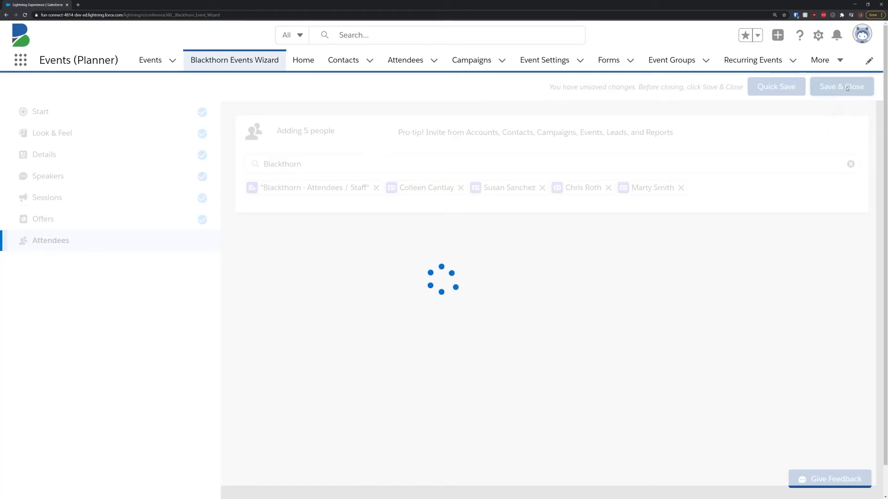
left_click(841, 87)
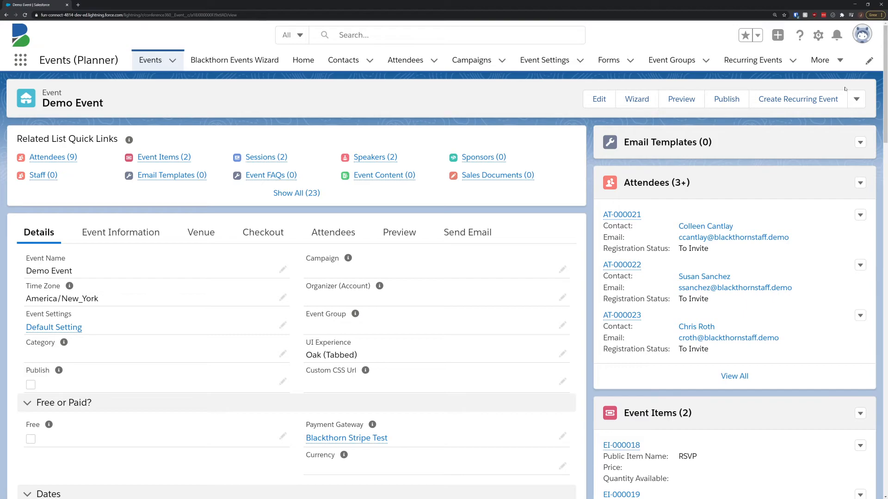
Step: Mark Demo Event as published and view its public landing page via the Event Page URL
left_click(30, 384)
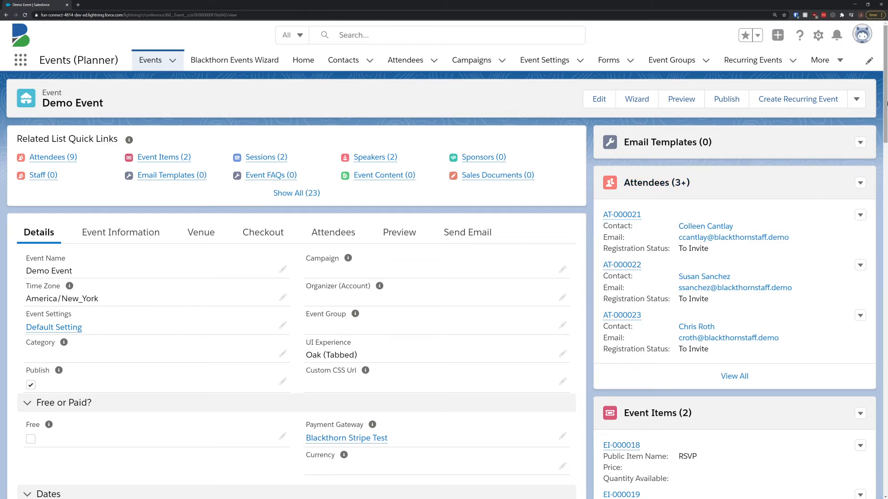
scroll("down", 3)
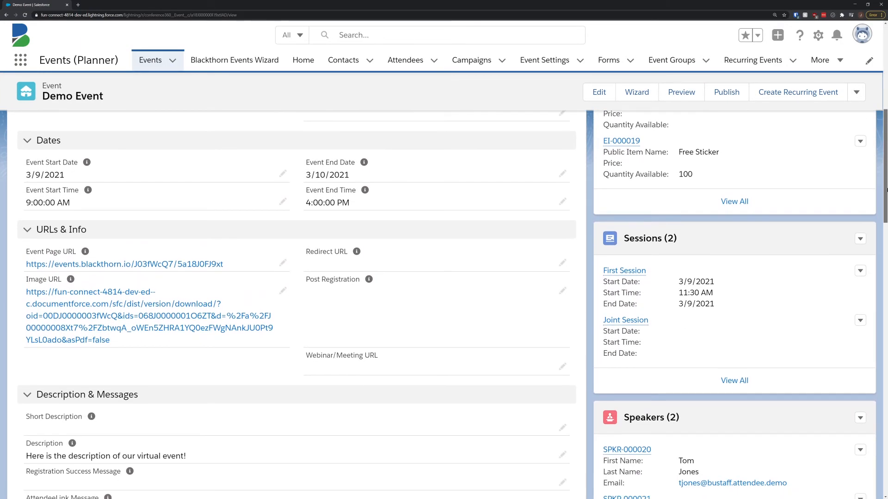
left_click(124, 265)
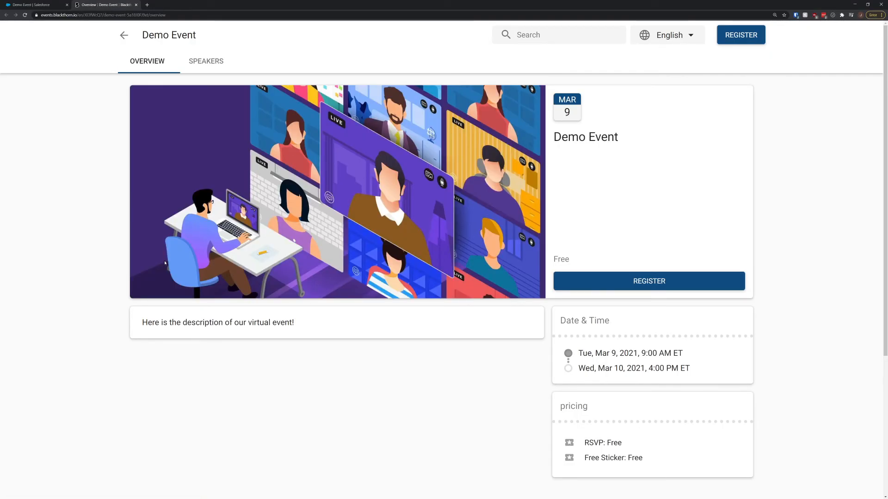
left_click(37, 4)
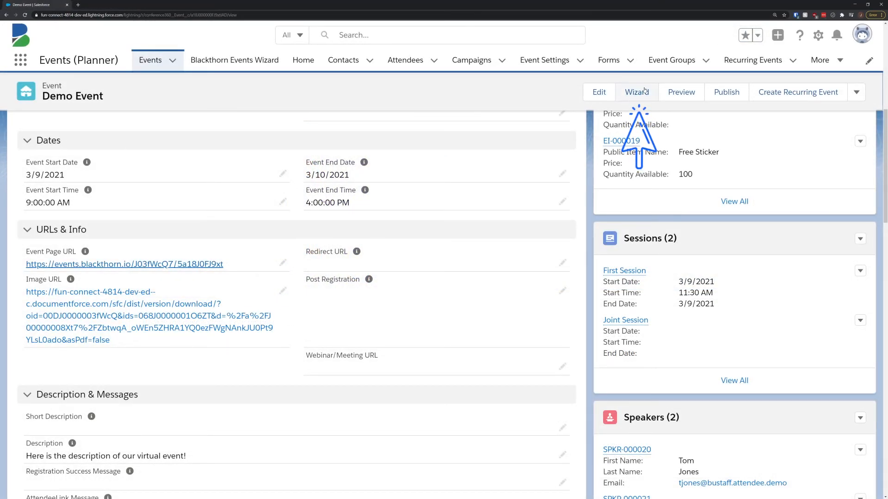
Step: Reopen the wizard and step through Details, Speakers, Sessions and Offers to review the event
left_click(636, 92)
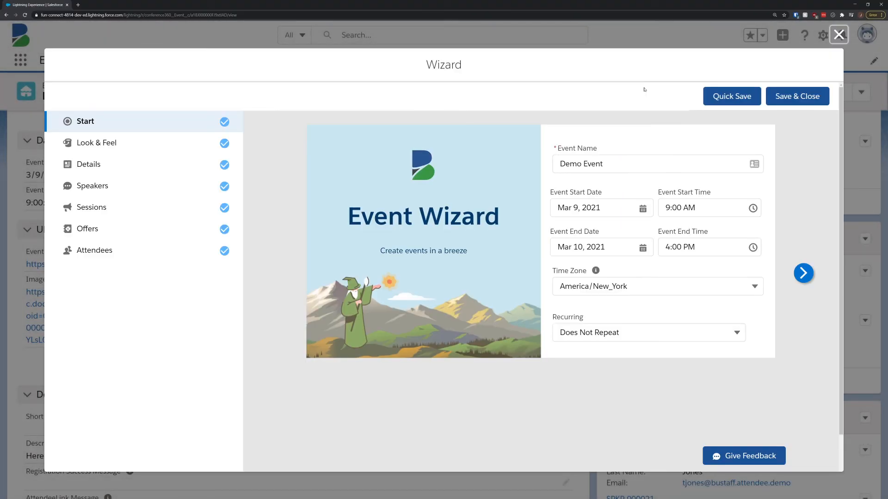
mouse_move(397, 90)
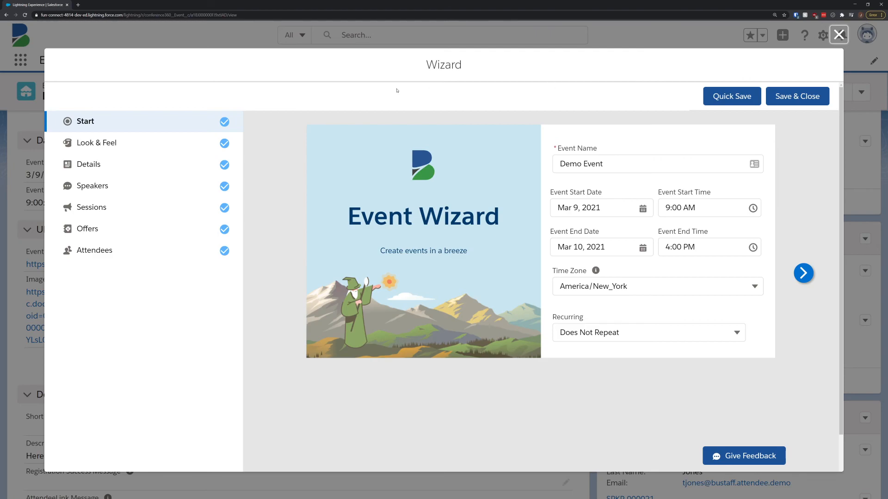
left_click(89, 164)
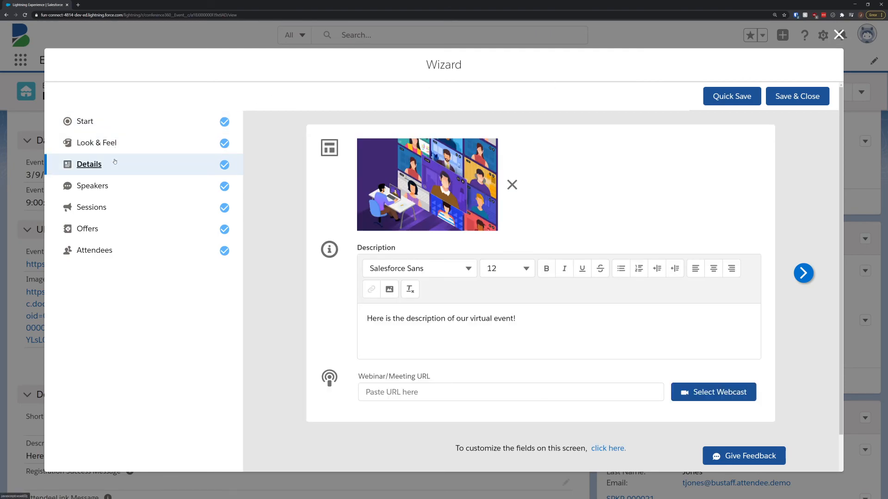
left_click(92, 186)
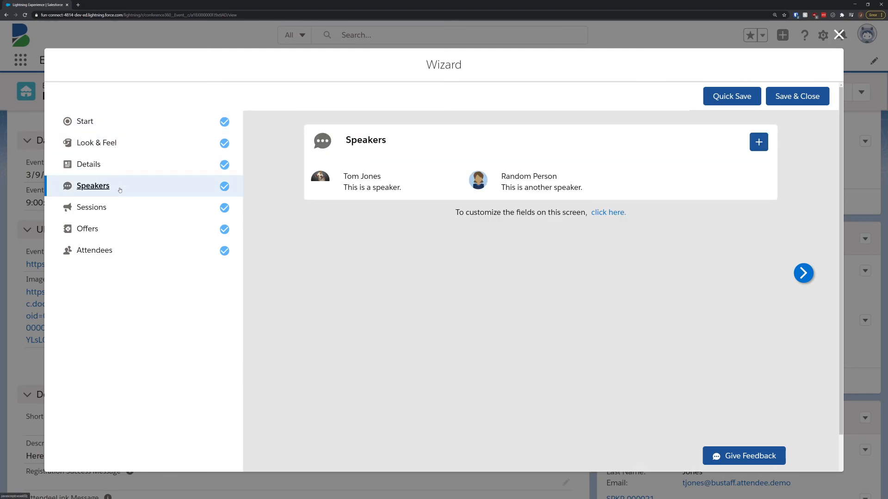
left_click(91, 207)
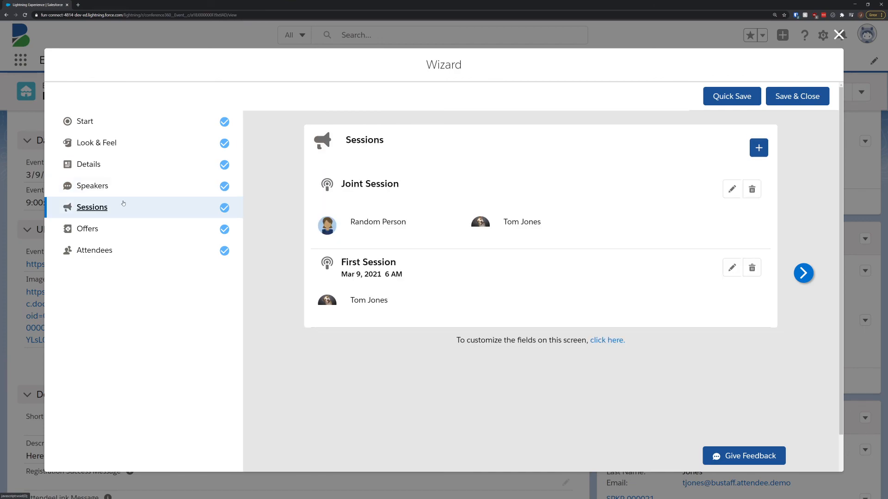
mouse_move(140, 232)
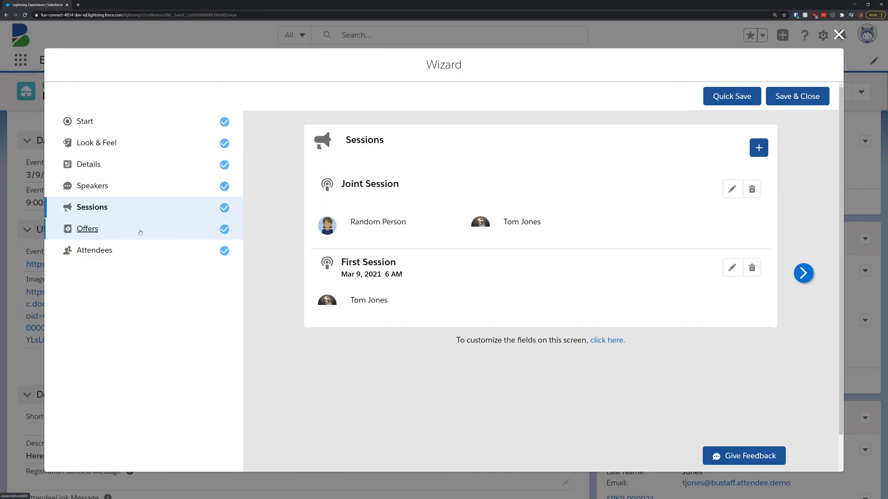
left_click(87, 229)
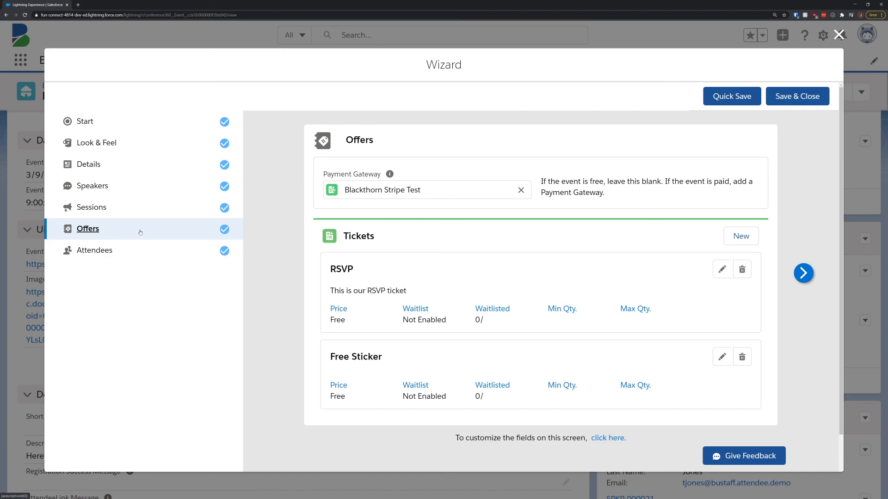